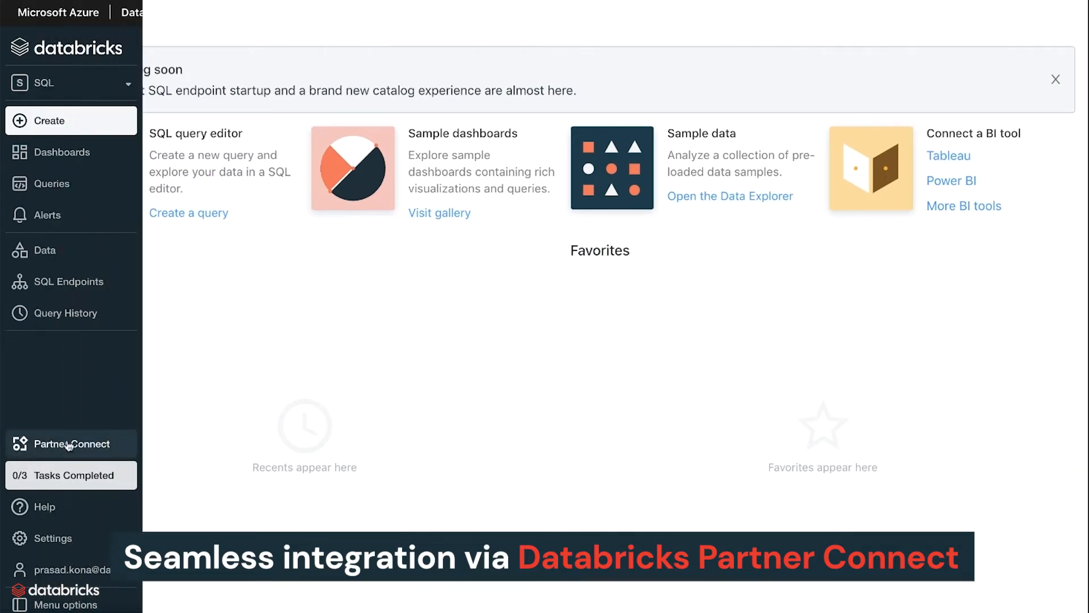
- Go to Partner Connect from the left sidebar to see the available partner tiles
left_click(71, 444)
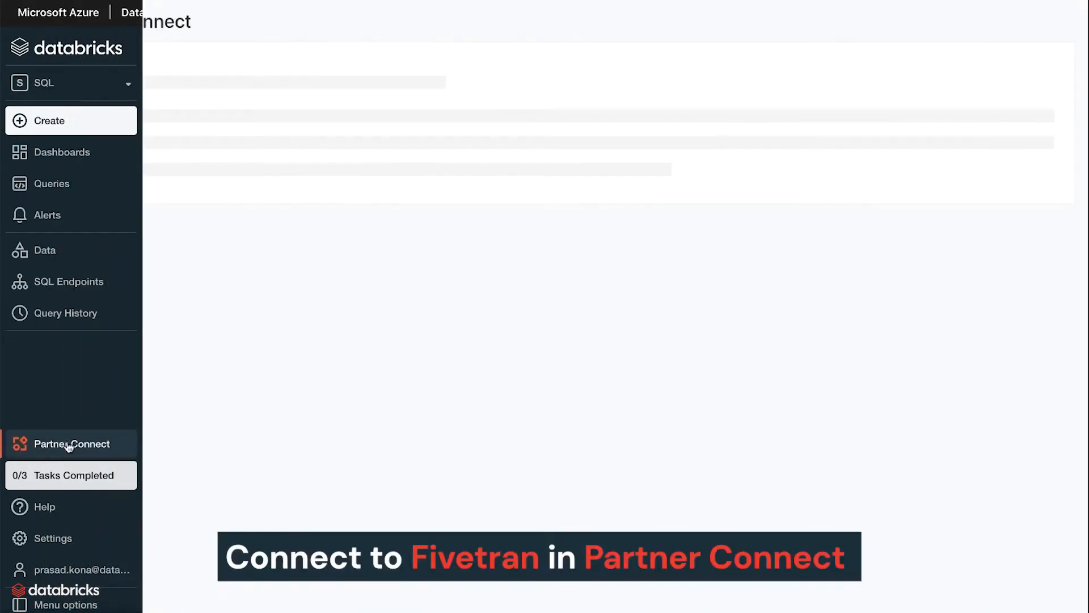
left_click(71, 444)
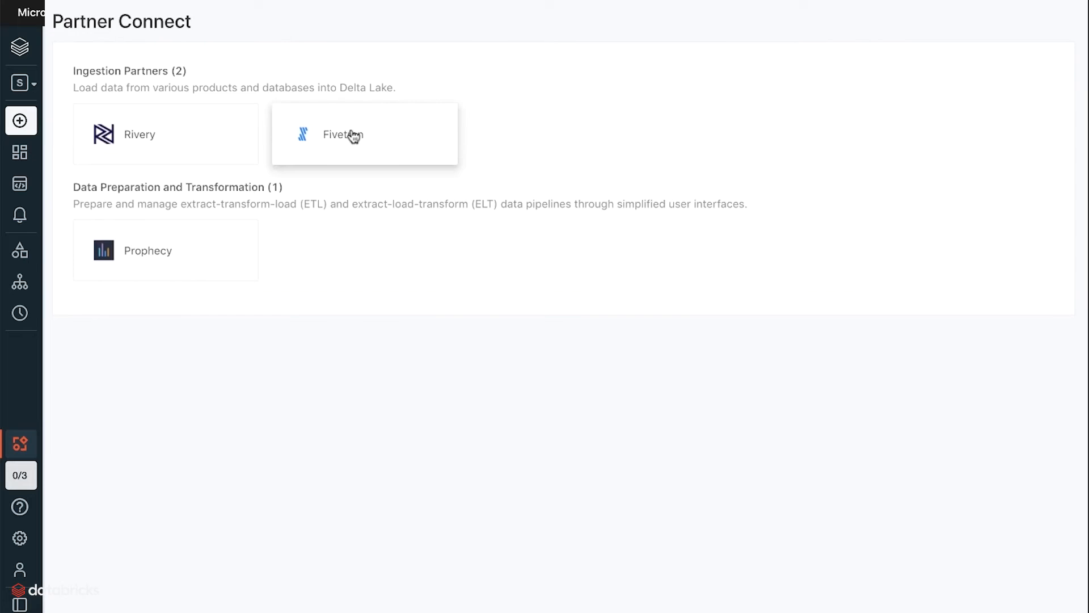
- Connect to the Fivetran tile, creating FIVETRAN_USER and the X-Small FIVETRAN_ENDPOINT, and start sign-in
left_click(364, 133)
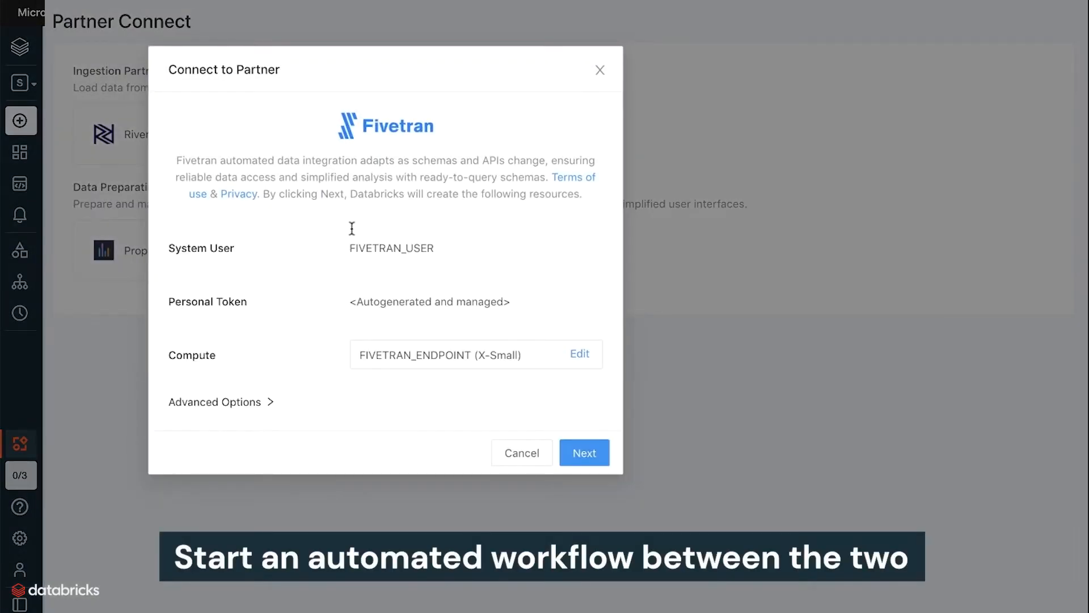
mouse_move(381, 305)
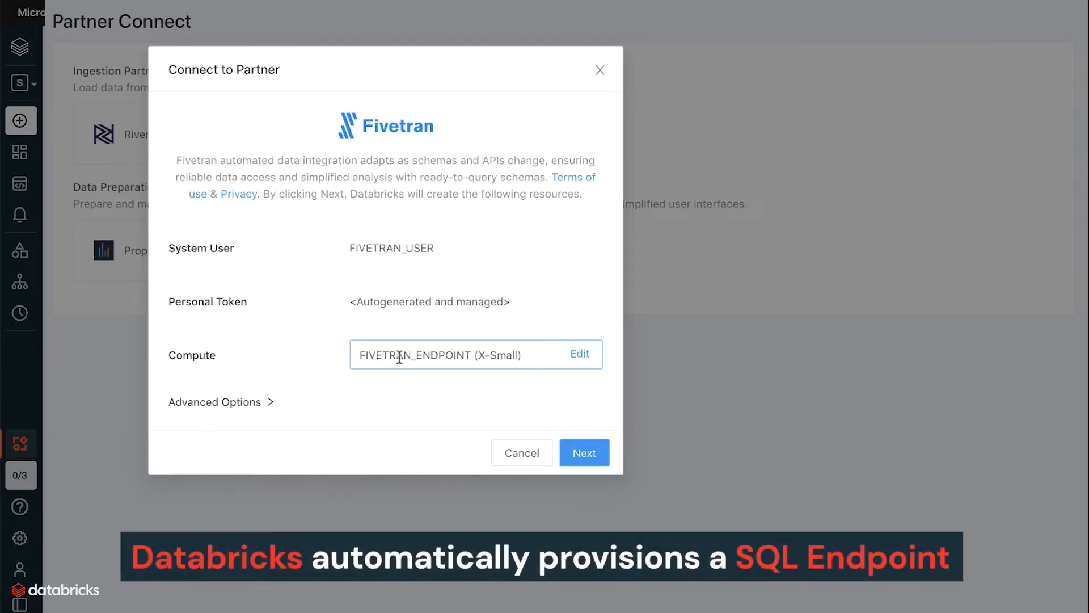
mouse_move(684, 487)
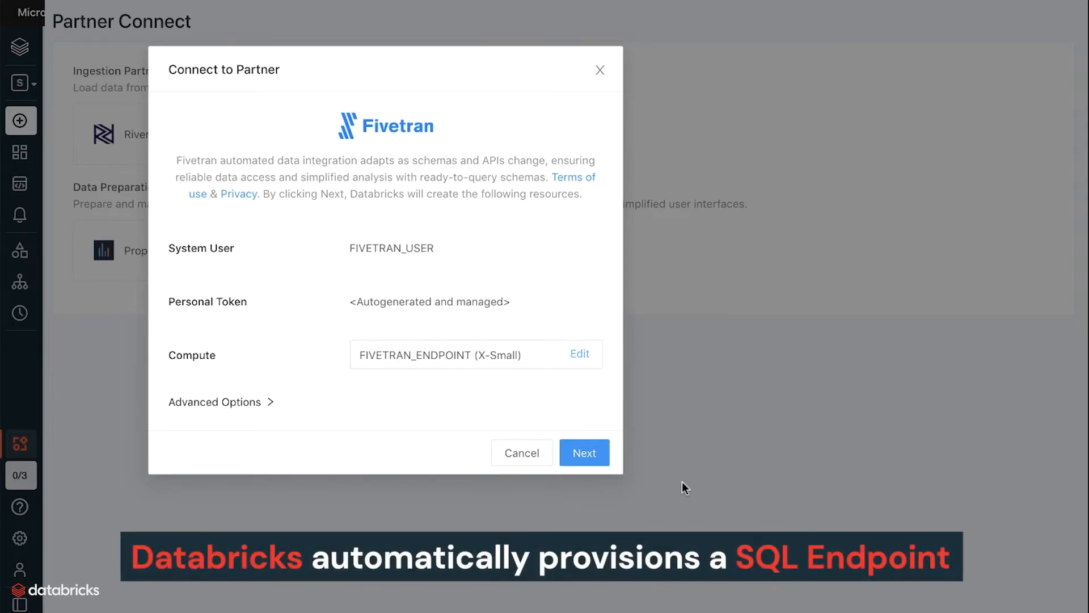
mouse_move(584, 453)
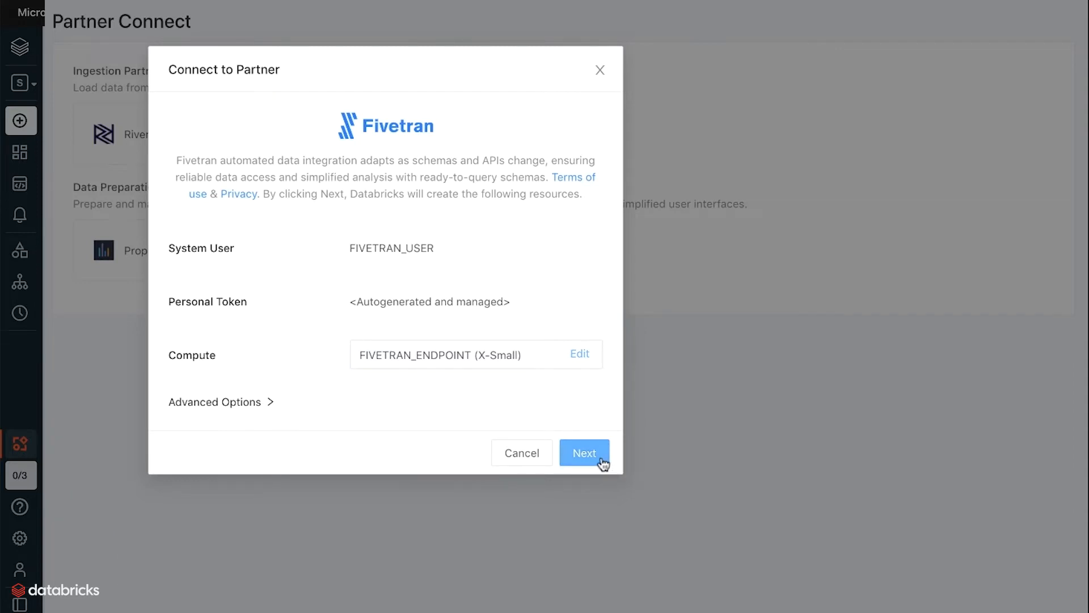
mouse_move(642, 488)
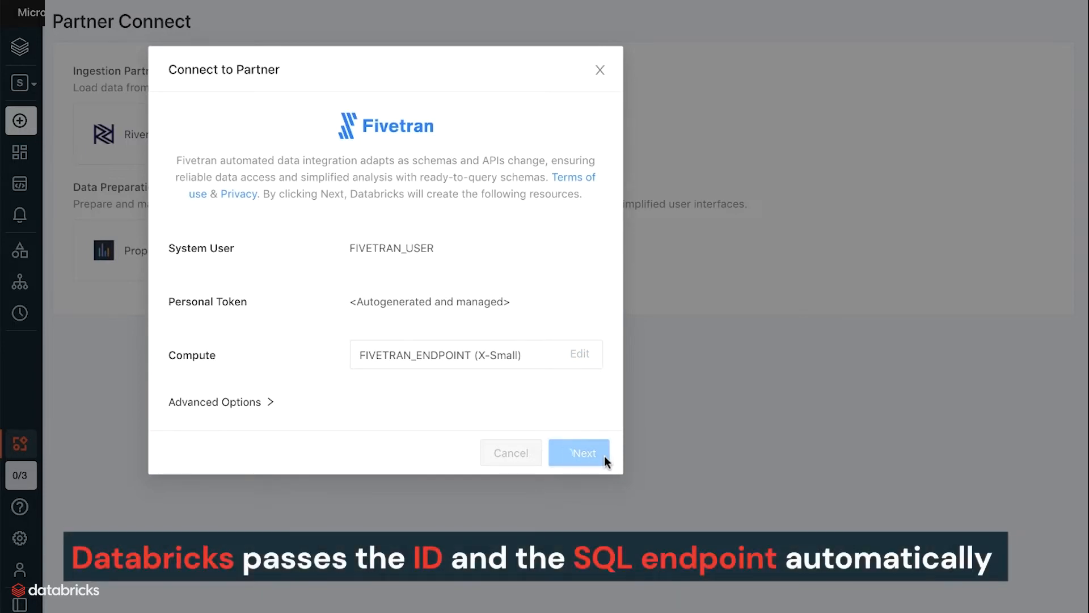
left_click(579, 453)
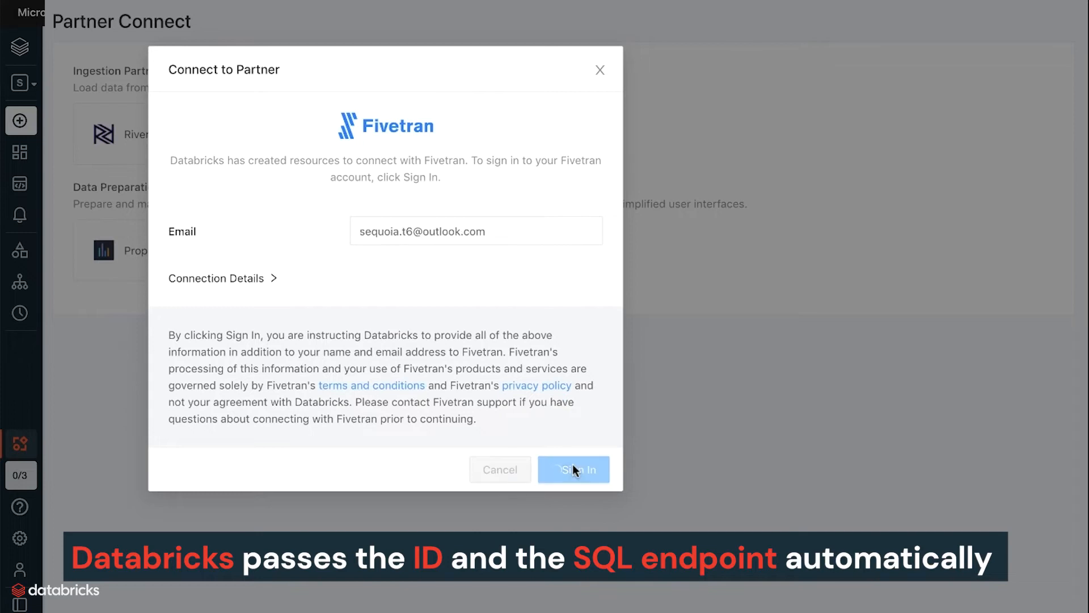
left_click(573, 469)
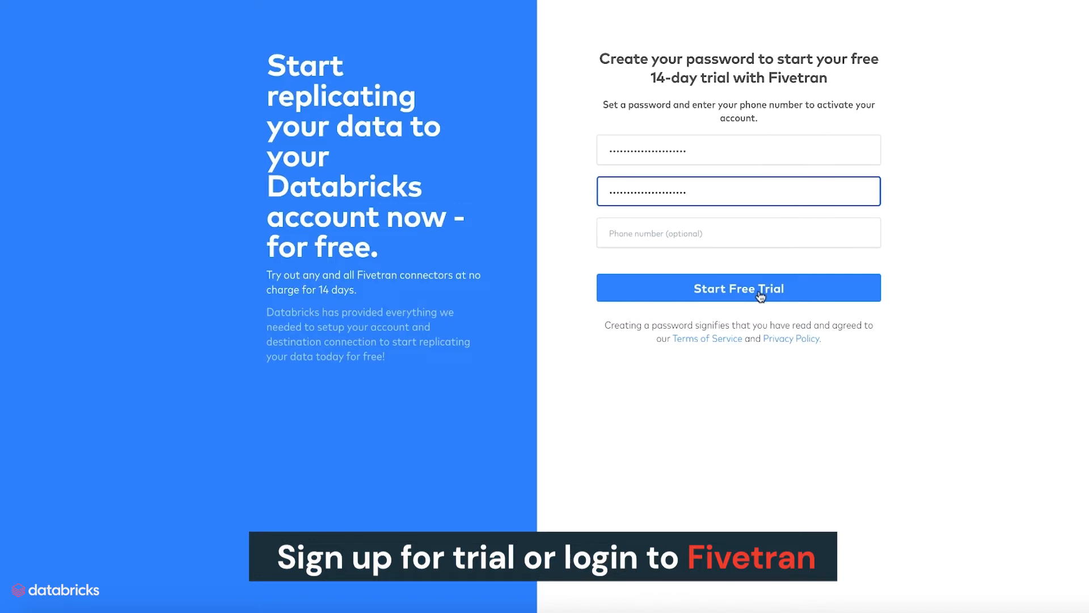
- Start the Fivetran free trial and reach the data source selection list
left_click(739, 287)
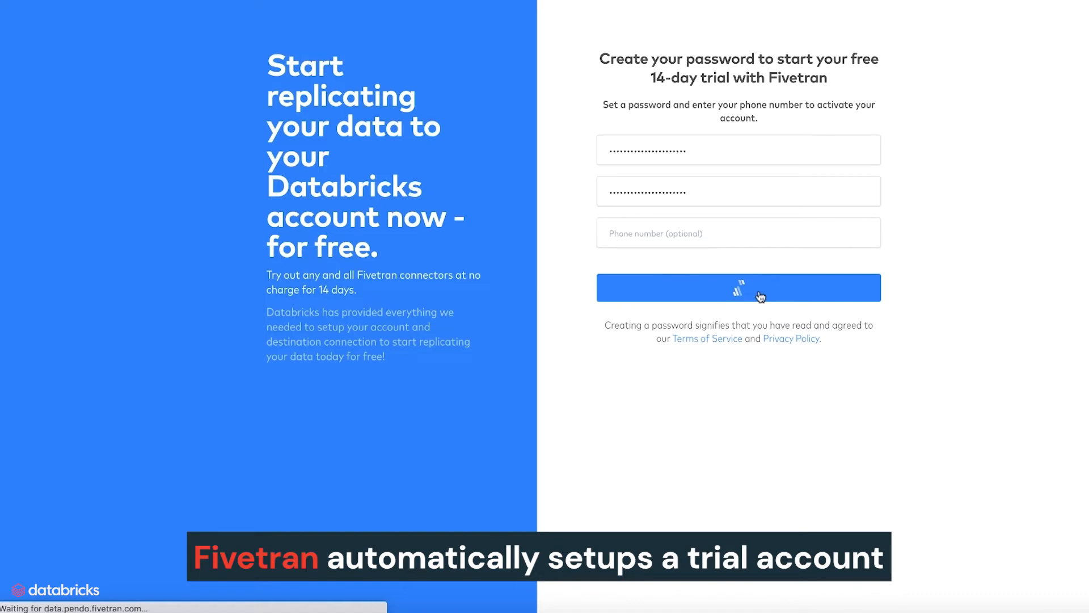
left_click(737, 287)
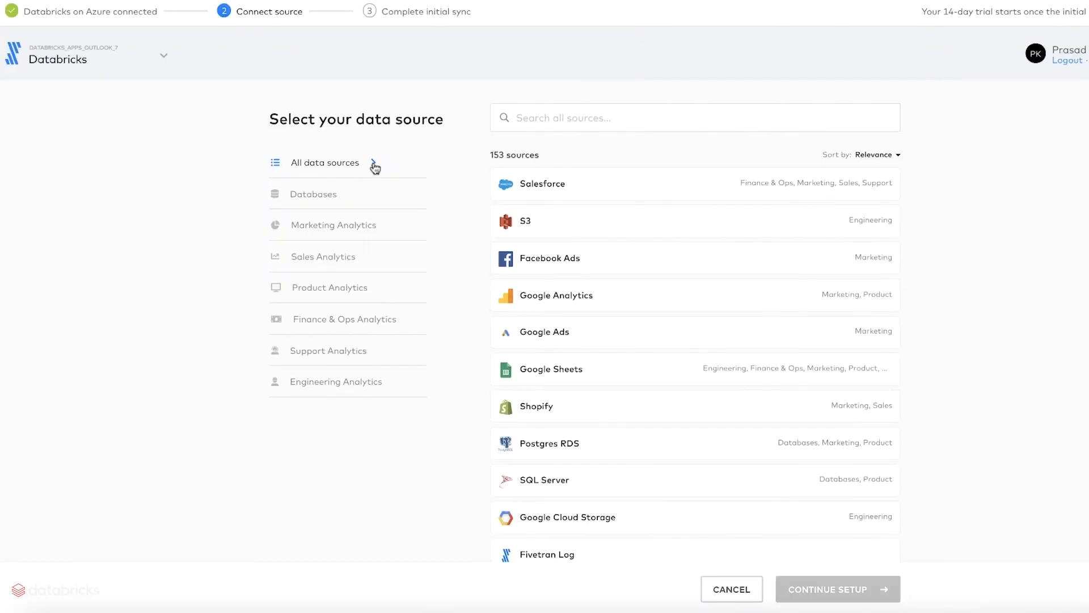
mouse_move(575, 296)
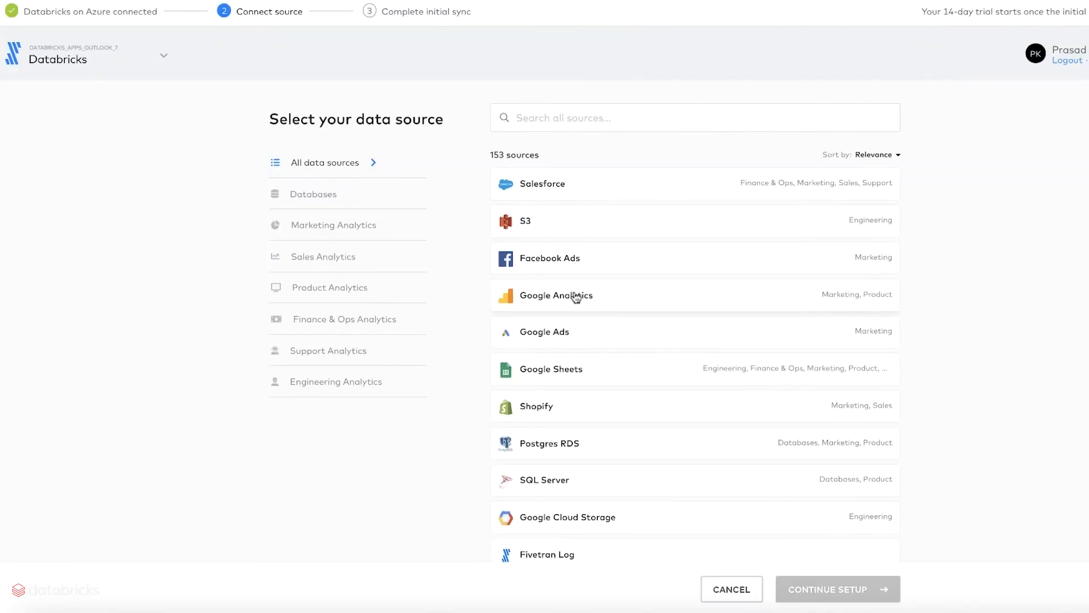
- Choose Salesforce from the source list and continue setup with it
scroll("down", 3)
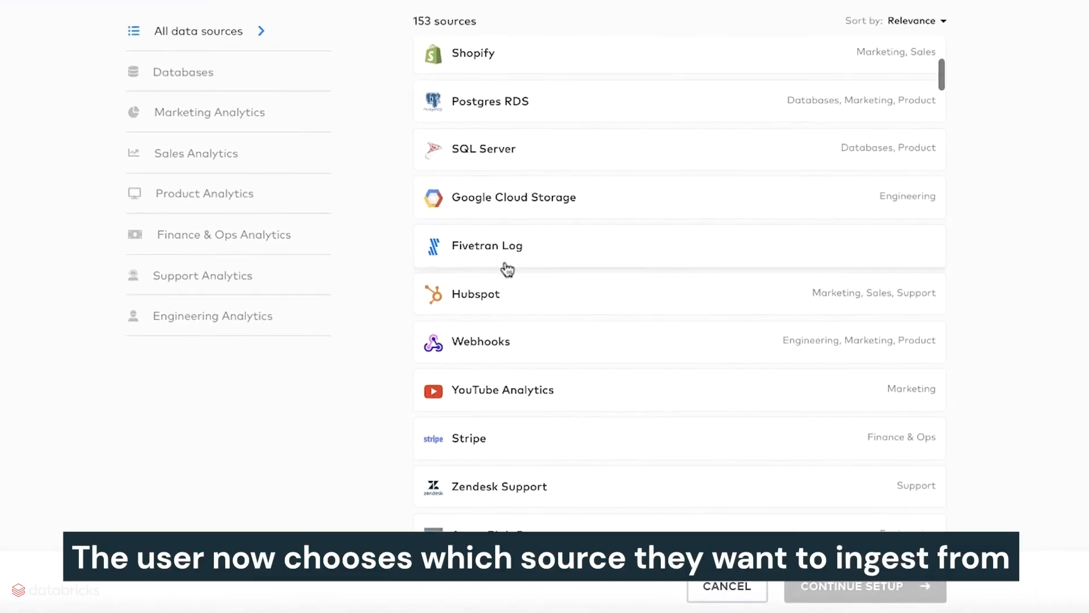
scroll("down", 3)
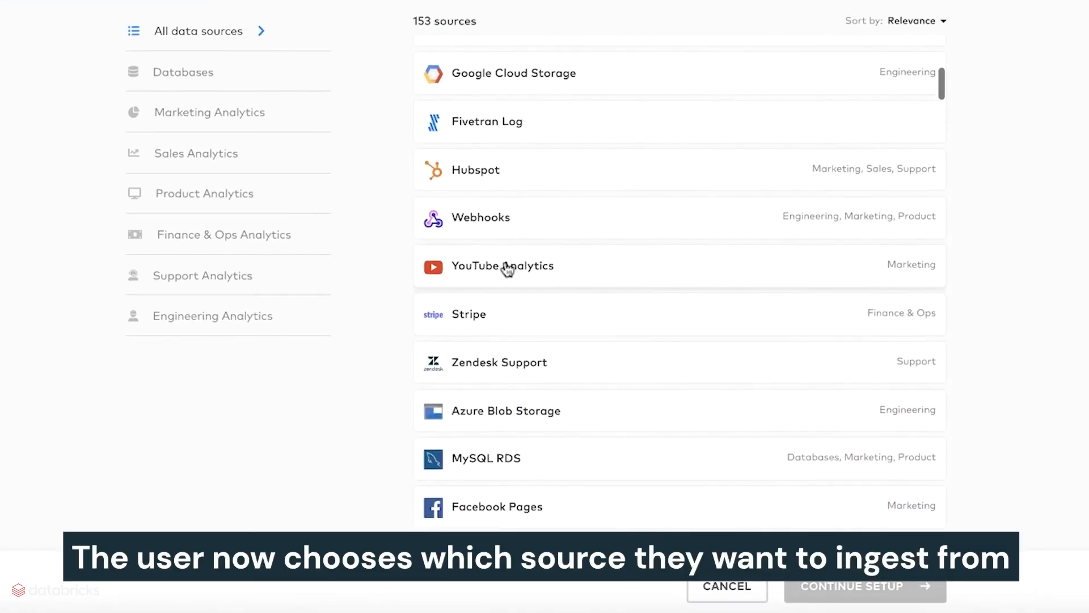
scroll("up", 3)
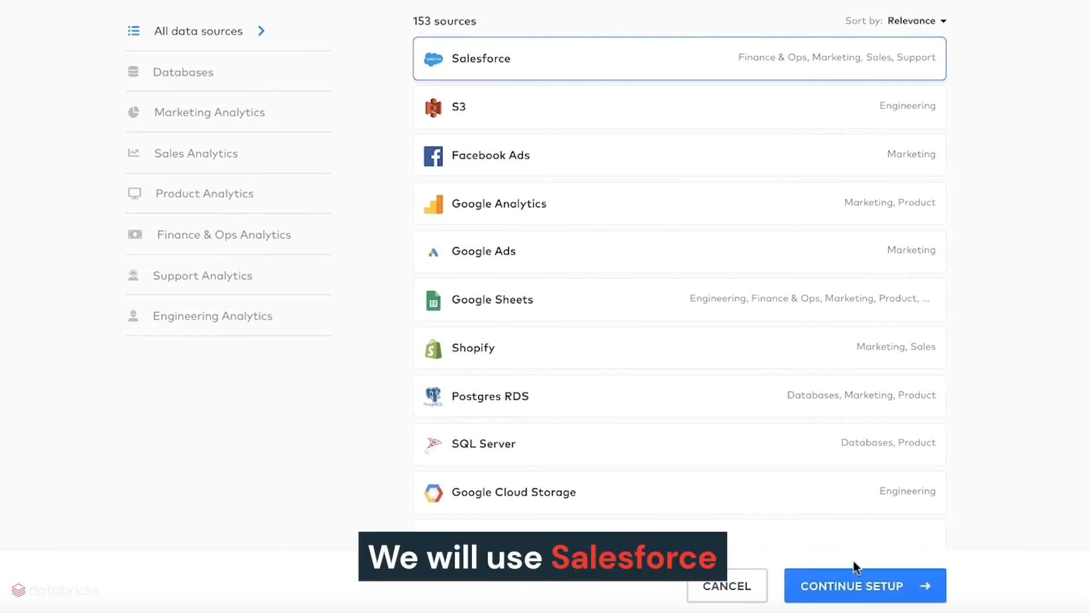
left_click(863, 586)
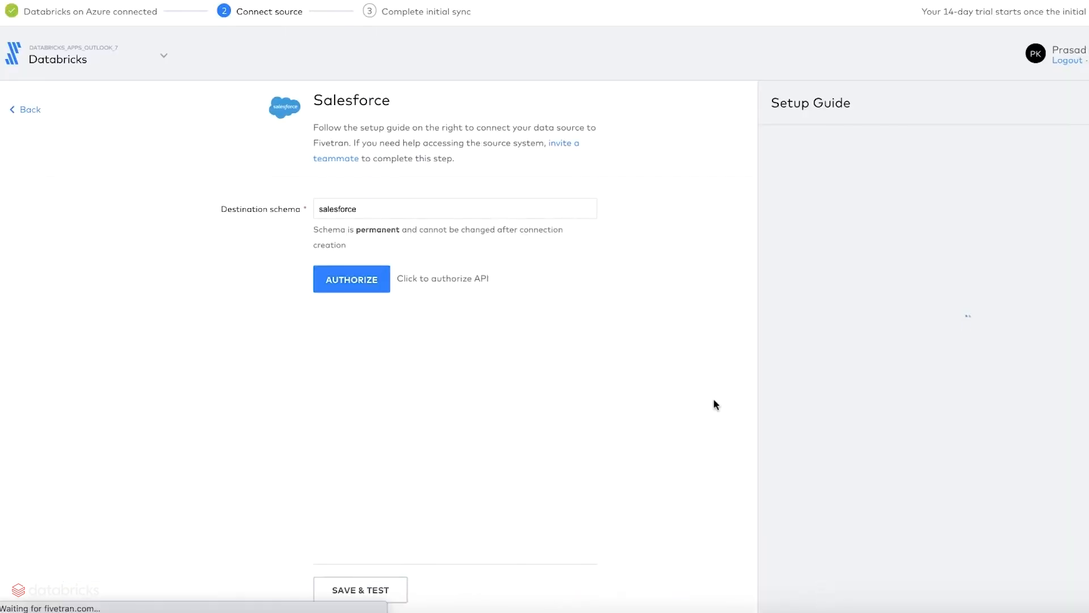
- Authorize Fivetran with the Salesforce account and run Save & Test until all tests pass
left_click(351, 279)
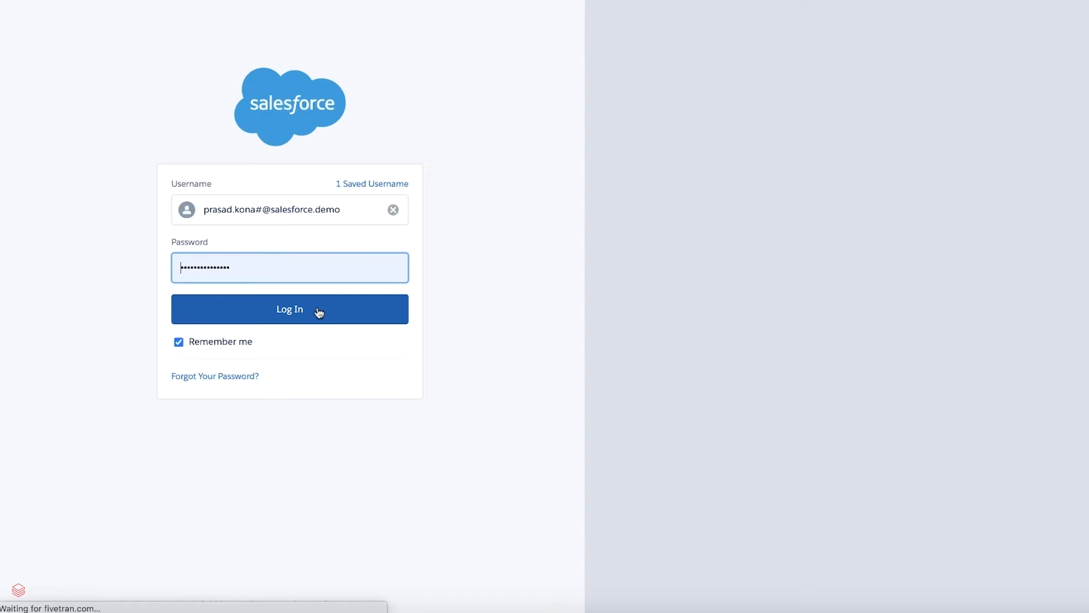
left_click(289, 309)
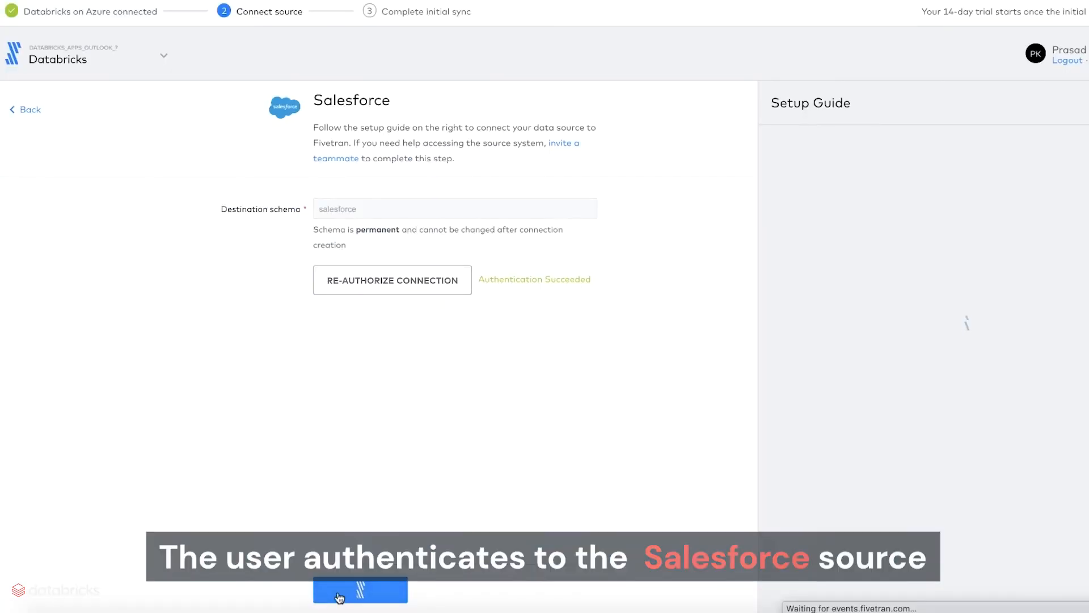
left_click(359, 589)
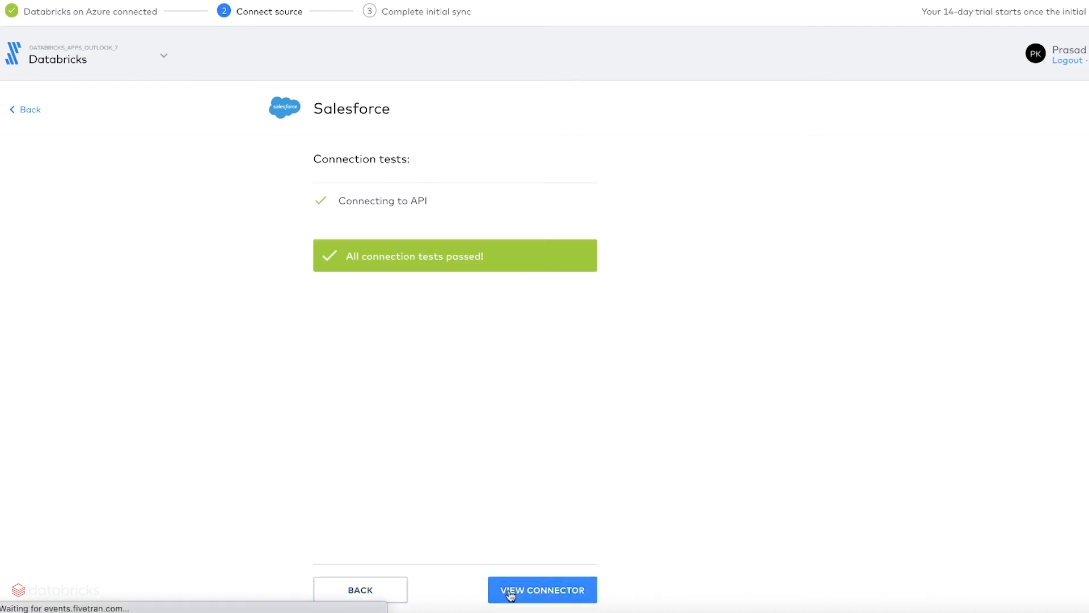
- View the new Salesforce connector and review its schema to start the initial sync
left_click(542, 590)
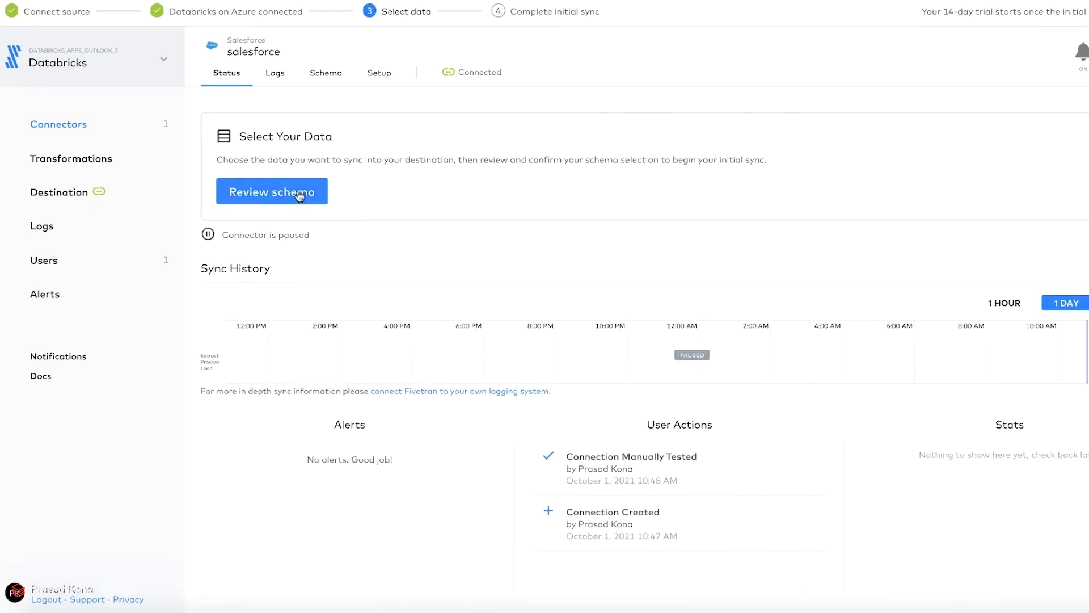
left_click(271, 192)
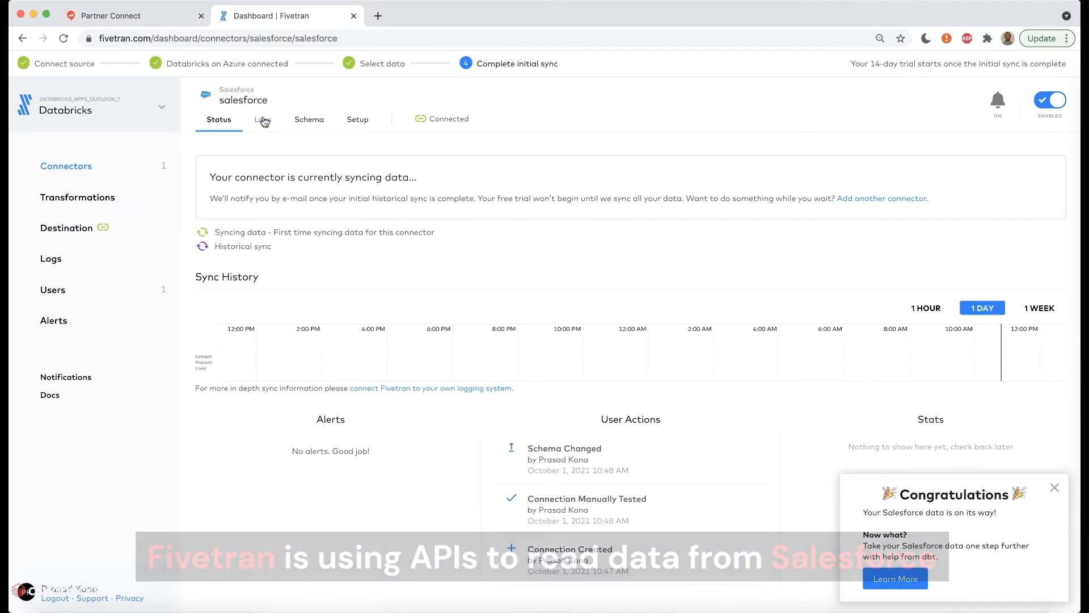
- Browse the connector's Logs, Schema and Setup, then show the Databricks on Azure destination details
left_click(262, 119)
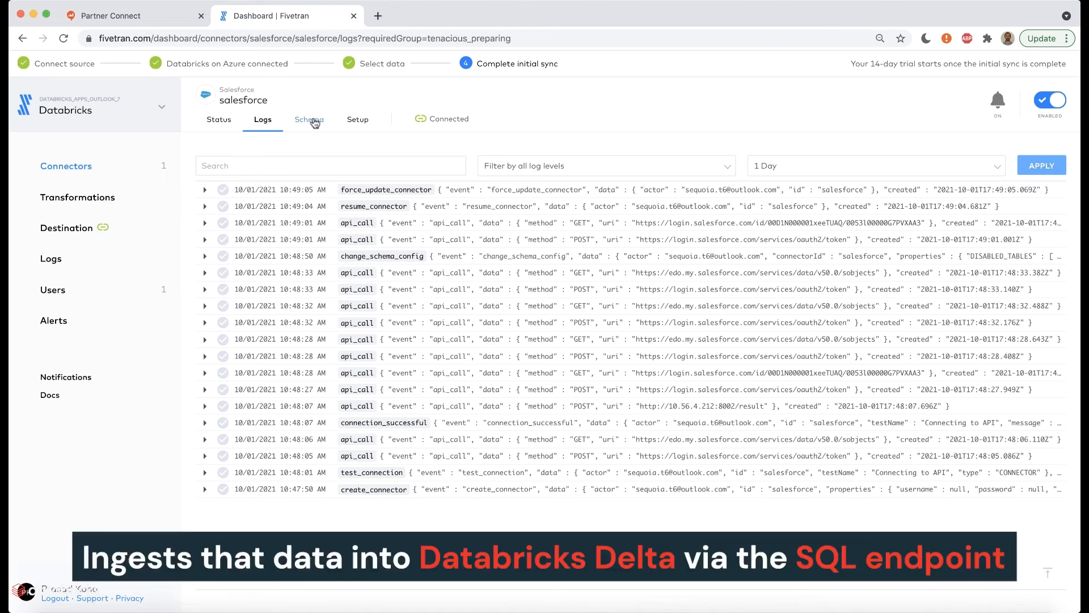
left_click(309, 119)
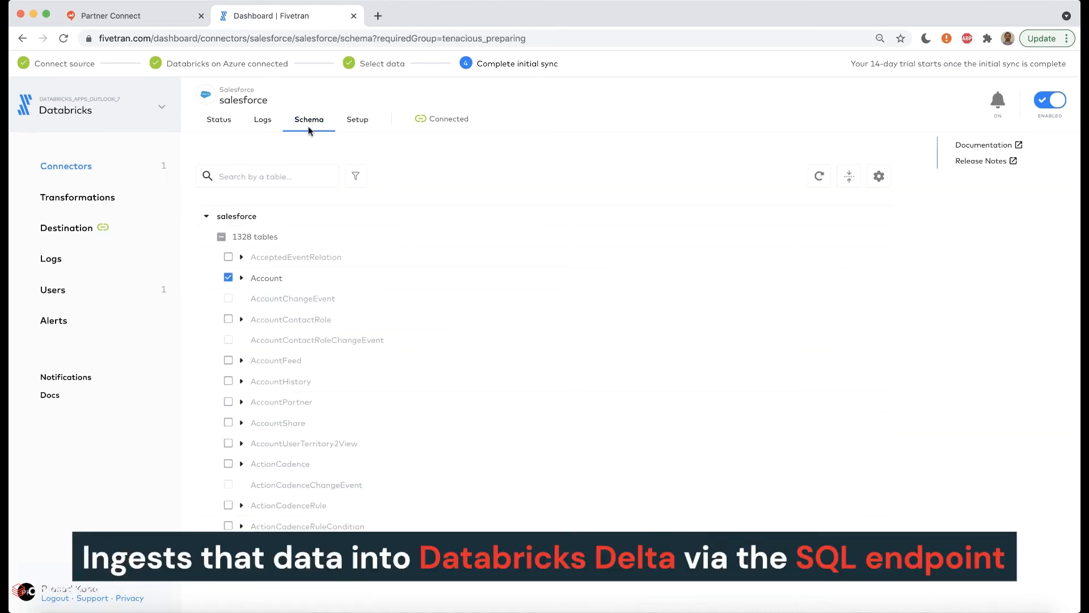
mouse_move(279, 357)
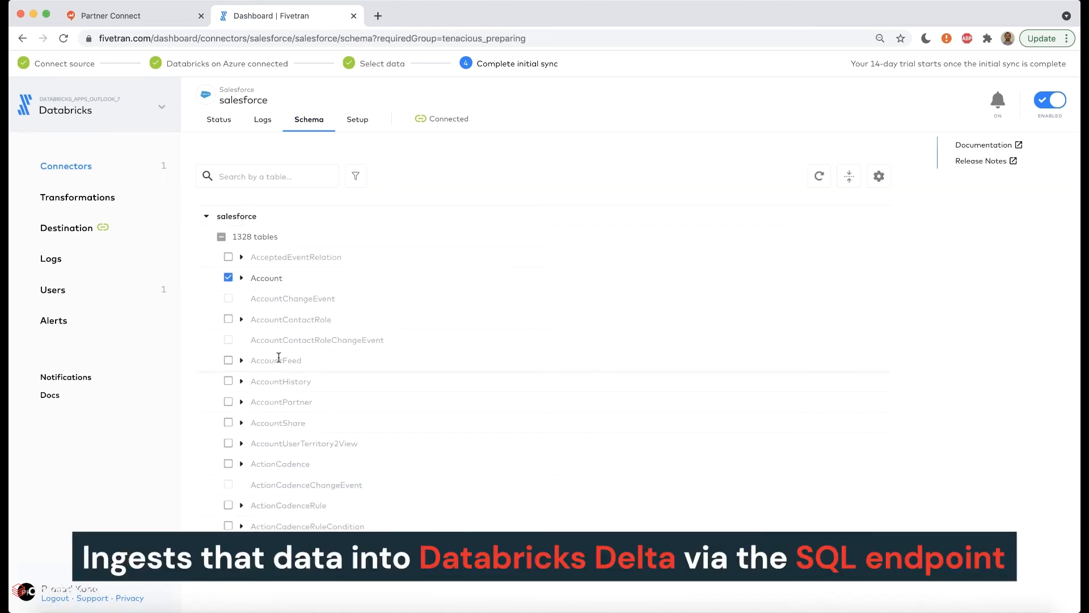
left_click(358, 119)
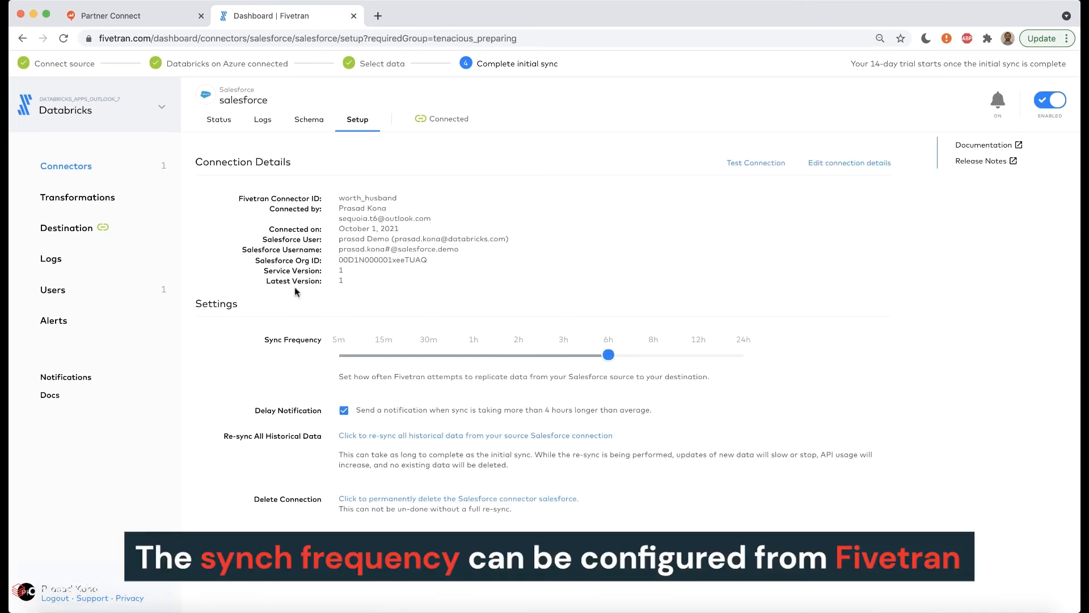
mouse_move(288, 336)
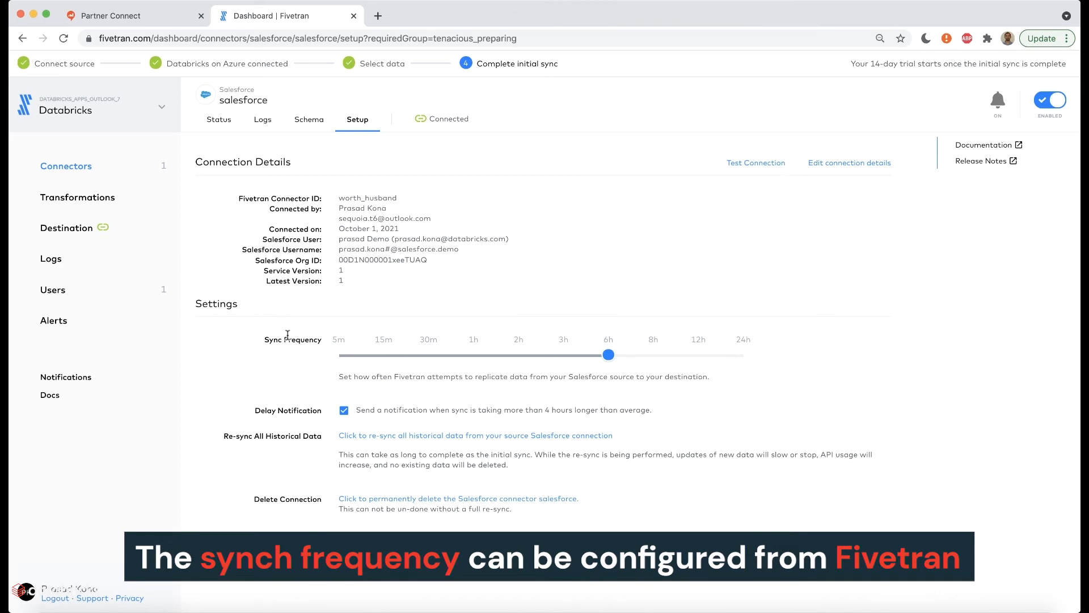
mouse_move(67, 227)
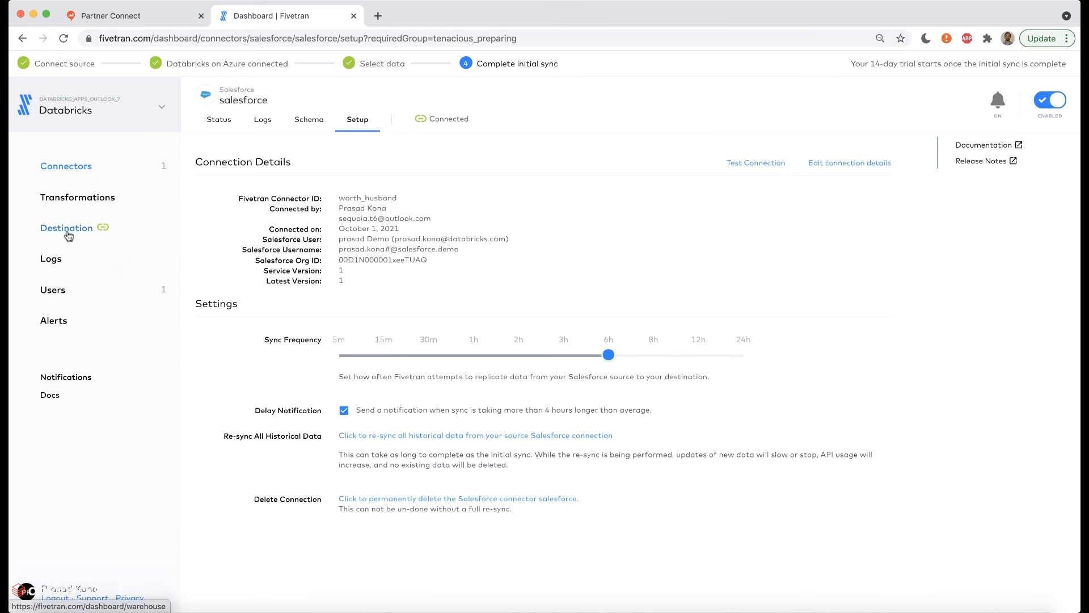
left_click(67, 228)
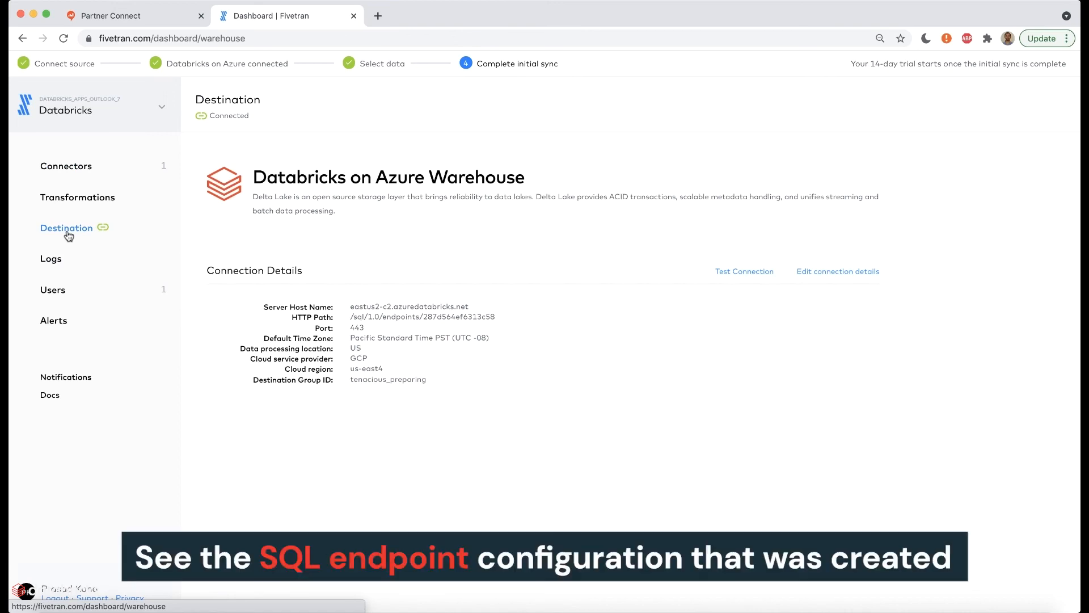
mouse_move(405, 341)
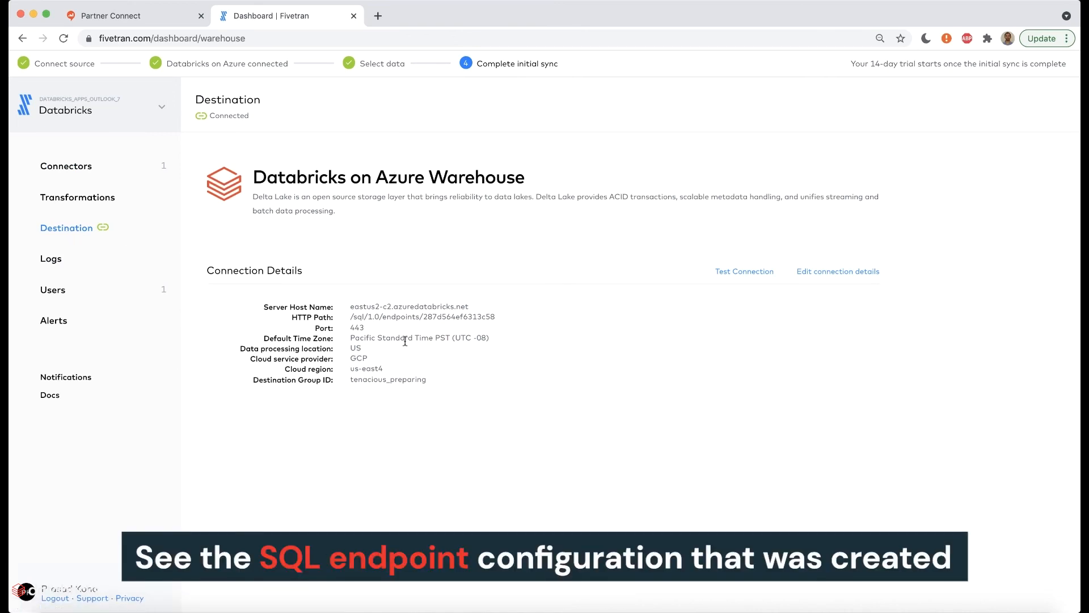
mouse_move(716, 281)
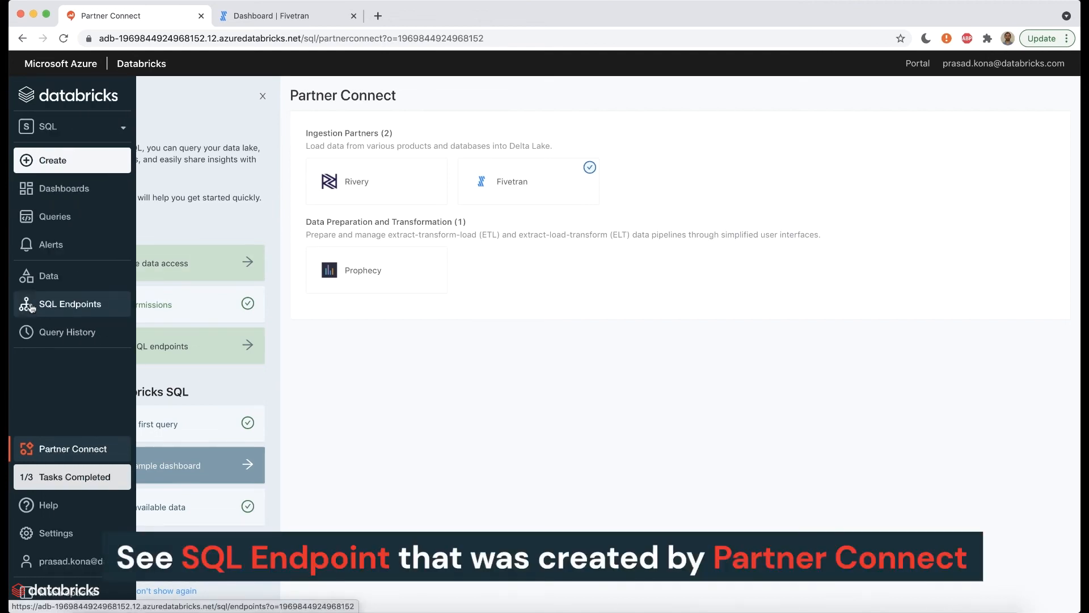
- Show FIVETRAN_ENDPOINT's connection details under SQL Endpoints
left_click(69, 304)
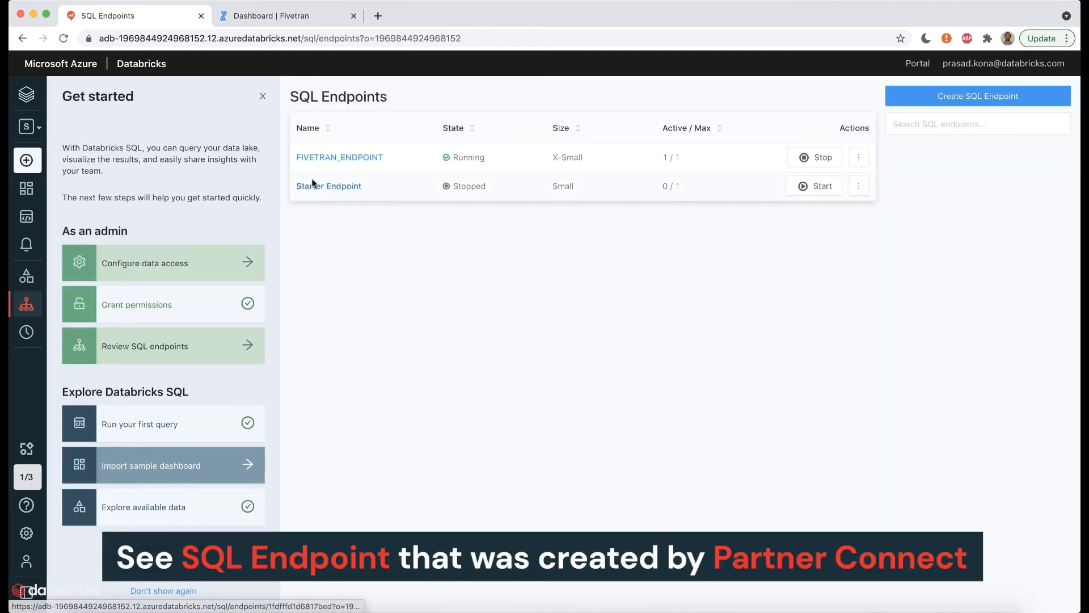
left_click(339, 157)
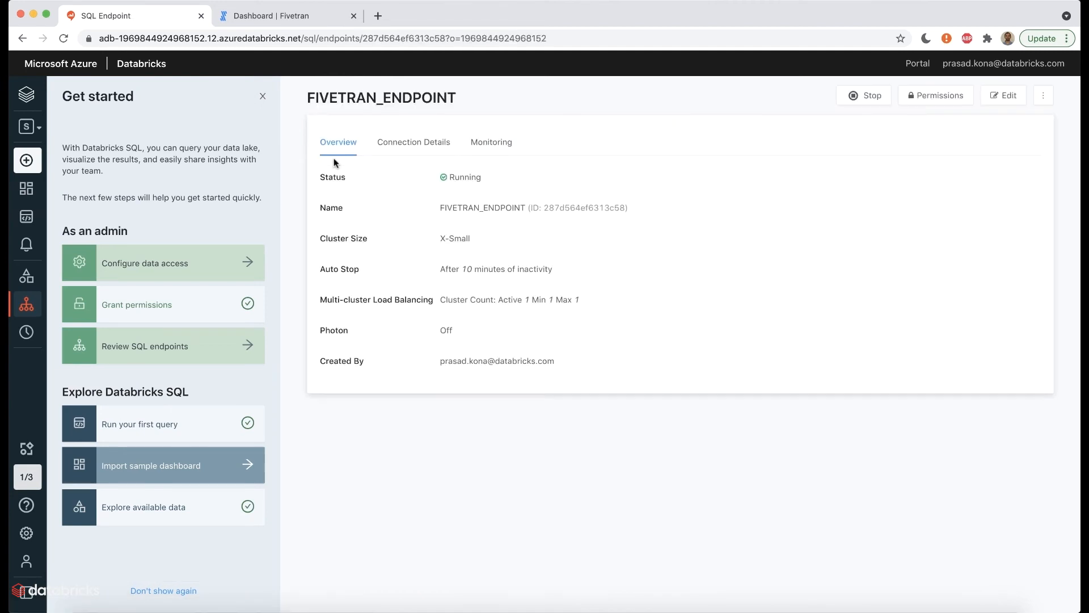
left_click(413, 142)
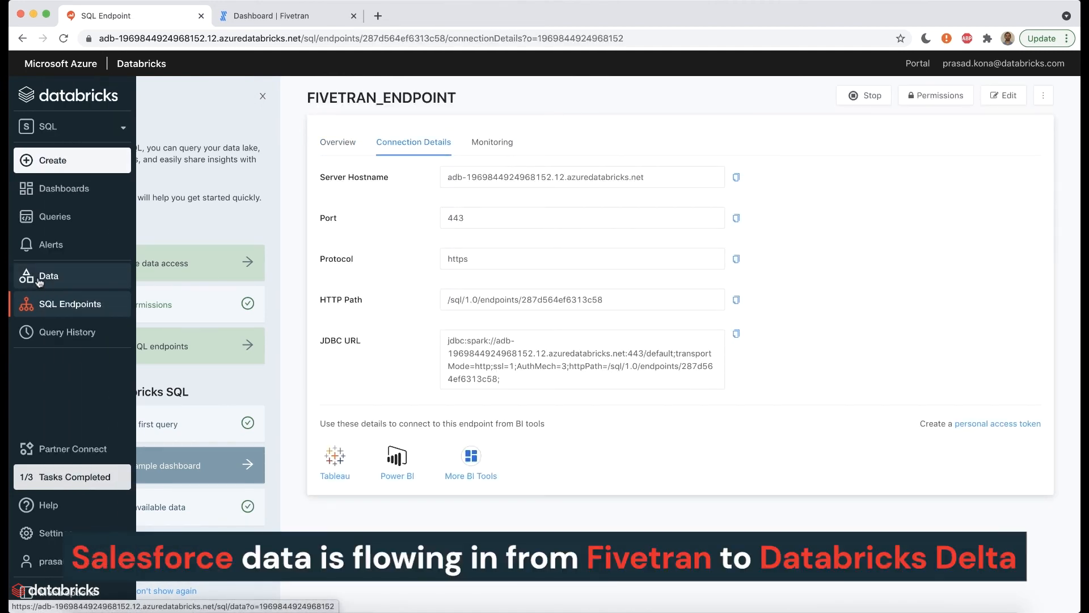
- In Data Explorer switch to the salesforce database to list its ingested tables
left_click(49, 274)
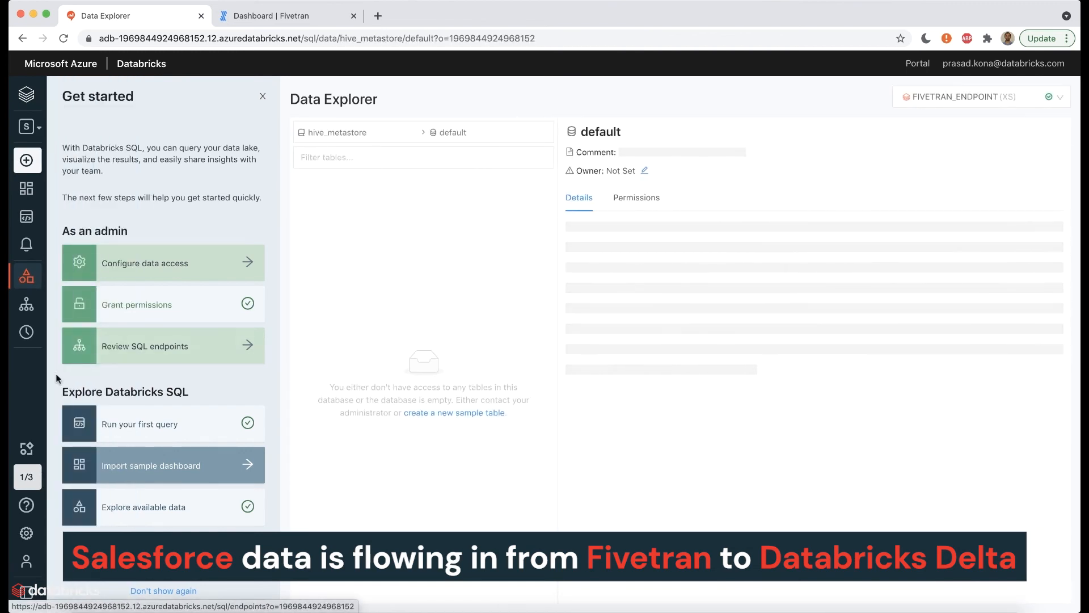
left_click(452, 132)
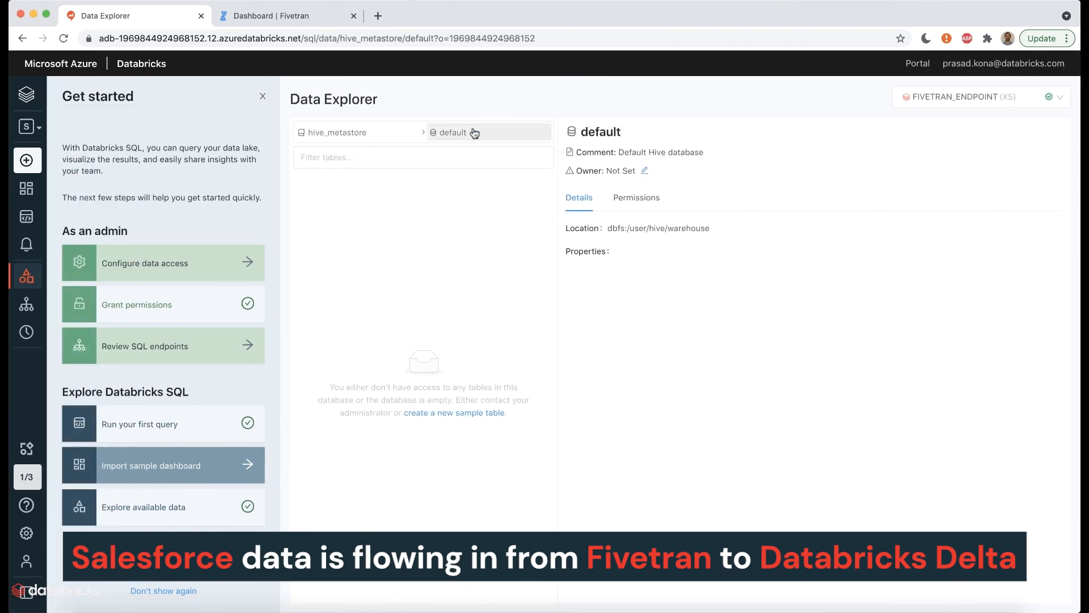
left_click(453, 132)
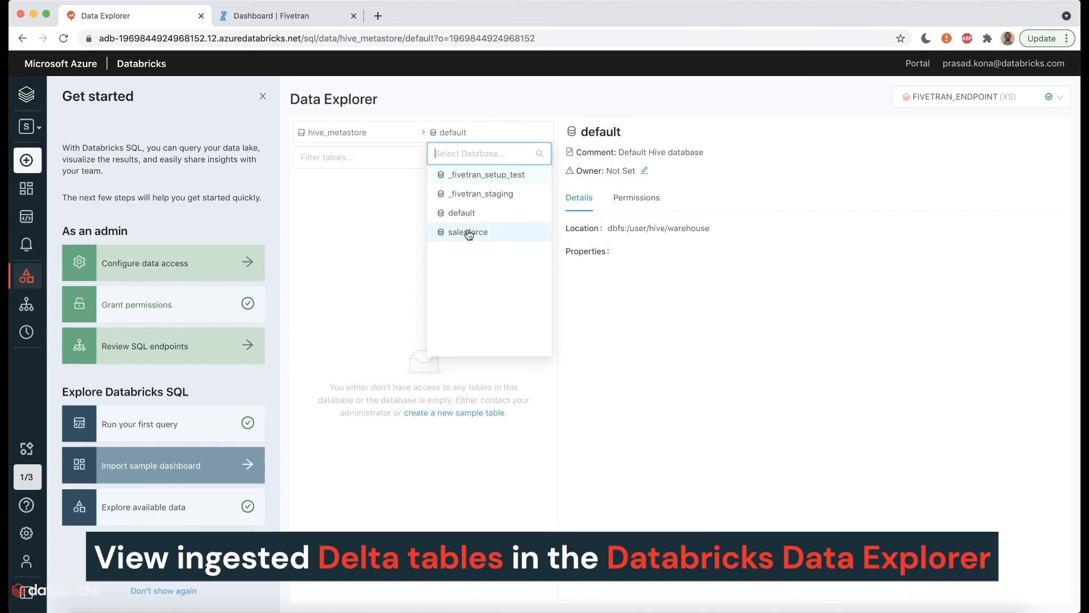
left_click(468, 231)
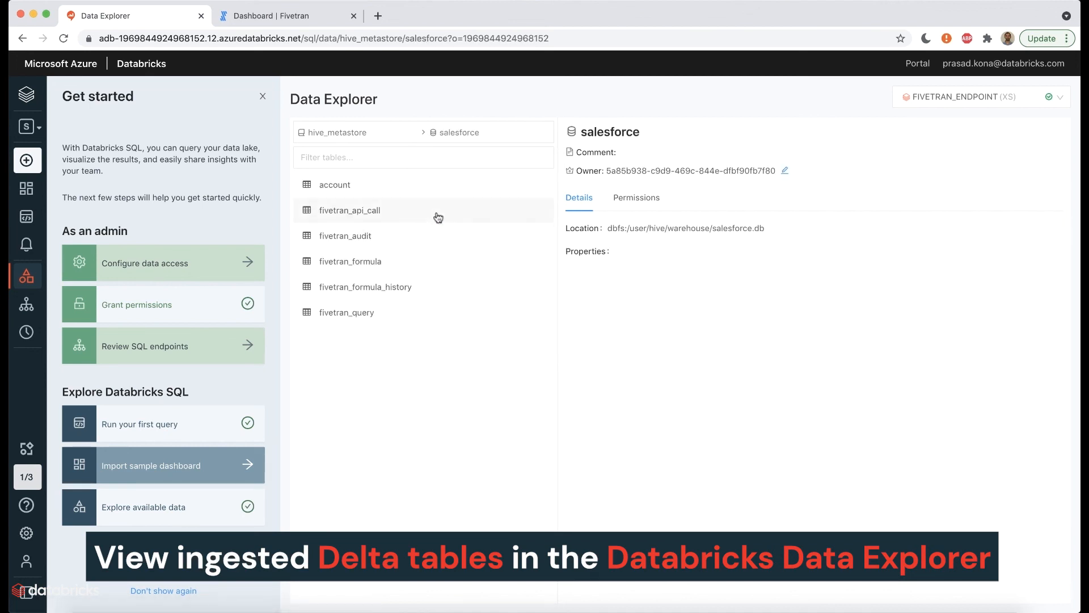